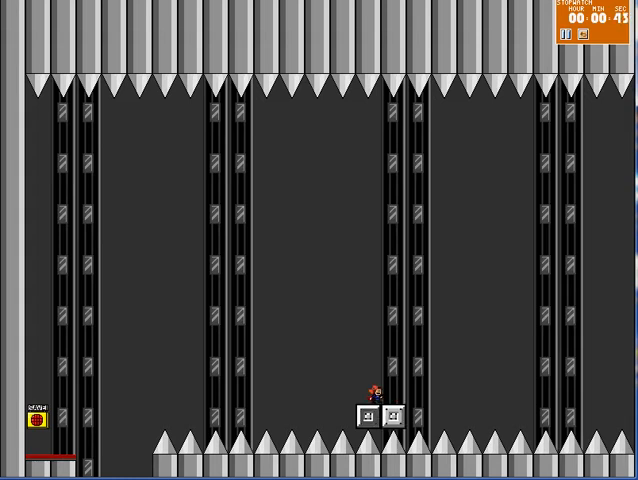
Jump the Kid between the spiked ceiling and floor in the pillar room.
{"action": "key", "text": "Up"}
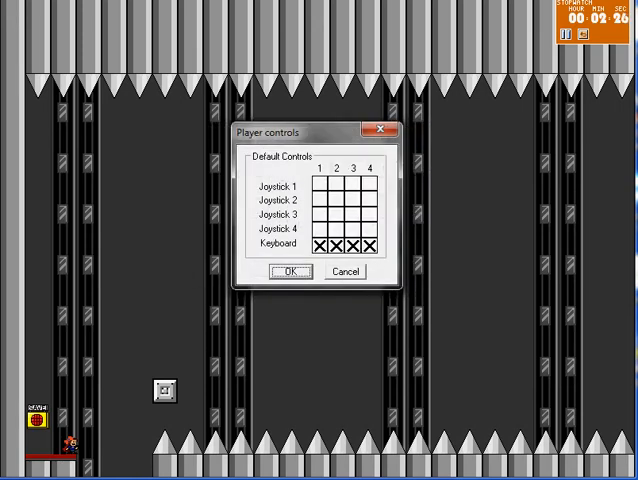
Confirm the Player controls dialog with OK and return to play.
{"action": "left_click", "coordinate": [292, 272]}
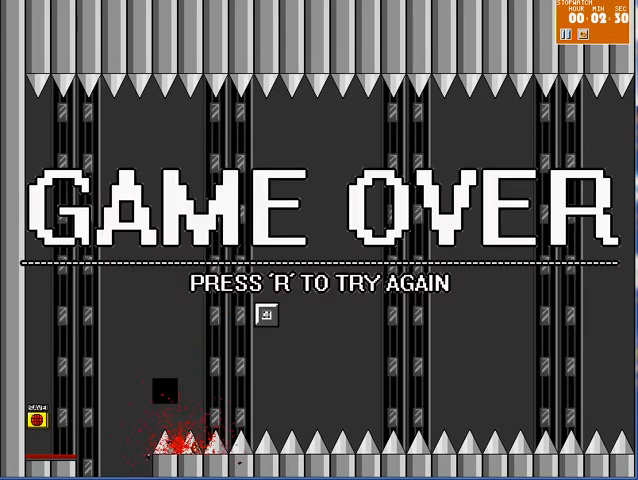
{"action": "key", "text": "r"}
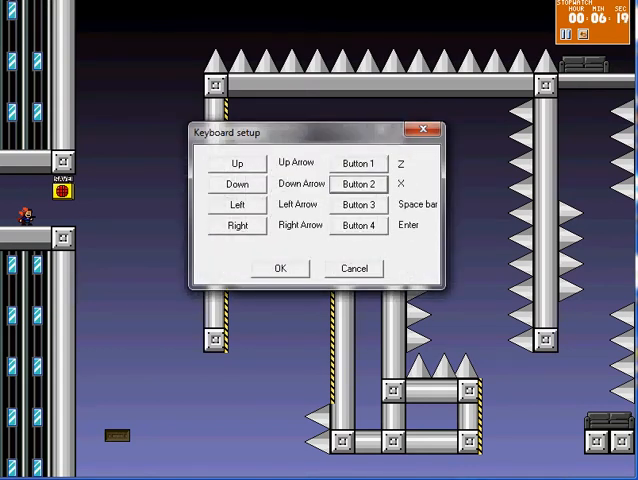
{"action": "left_click", "coordinate": [280, 268]}
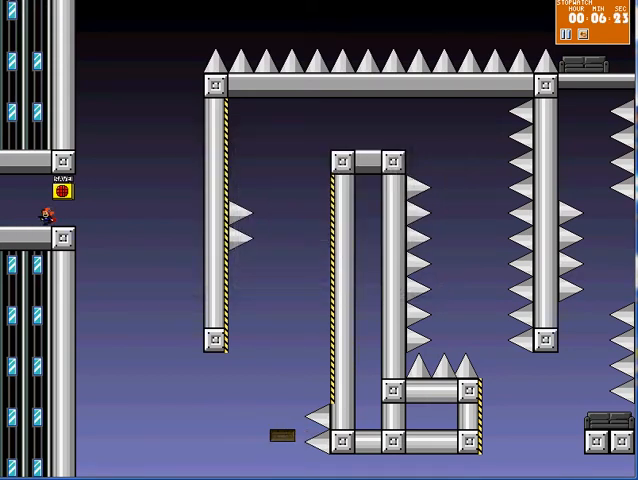
Move the Kid through the spike-lined room, then restart from the last save after dying.
{"action": "key", "text": "Right"}
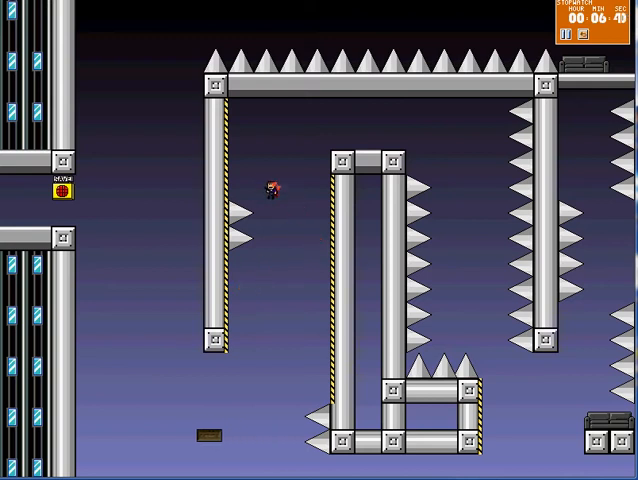
{"action": "key", "text": "Left"}
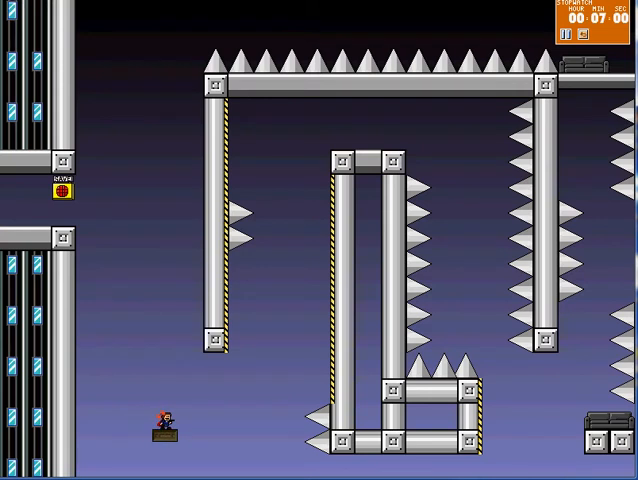
{"action": "key", "text": "right"}
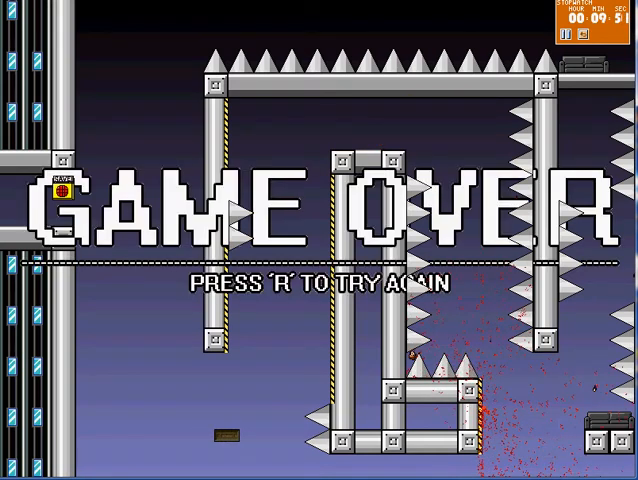
{"action": "key", "text": "r"}
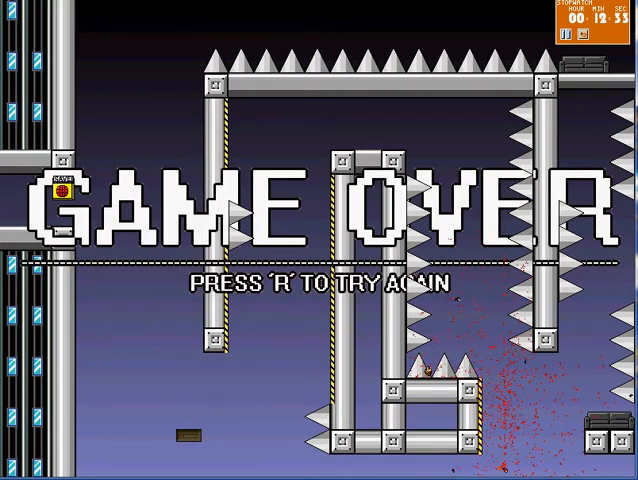
Retry twice, each time walking the Kid right from the save point into the spiked pillars.
{"action": "key", "text": "r"}
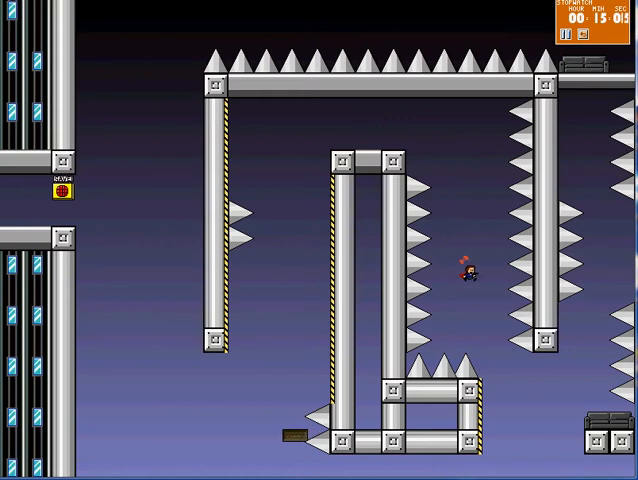
{"action": "key", "text": "Right"}
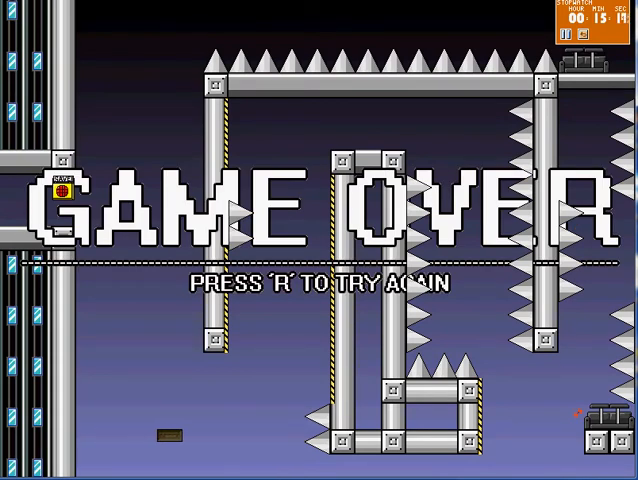
{"action": "key", "text": "r"}
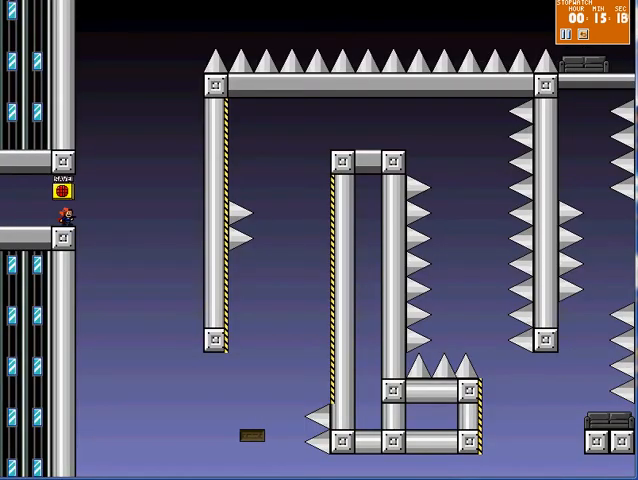
{"action": "key", "text": "Right"}
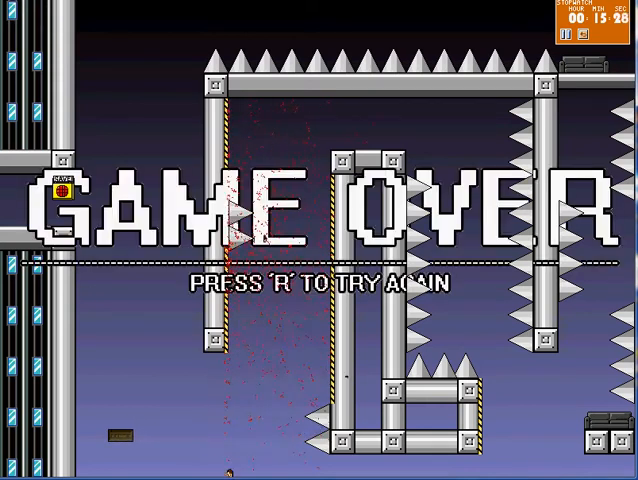
{"action": "key", "text": "r"}
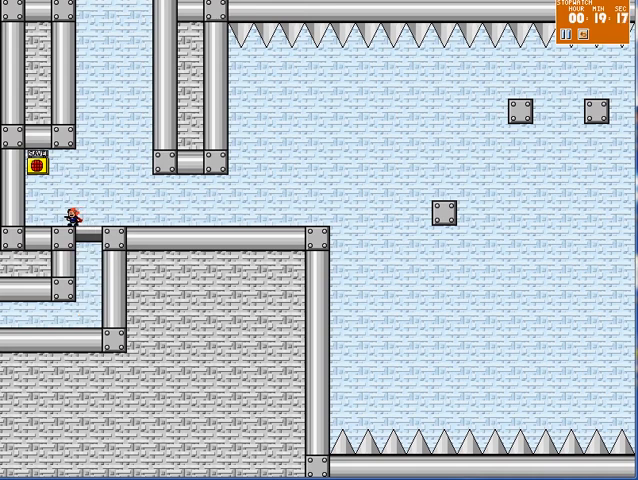
Run the Kid right across the icy pipe room until he is killed.
{"action": "key", "text": "Right"}
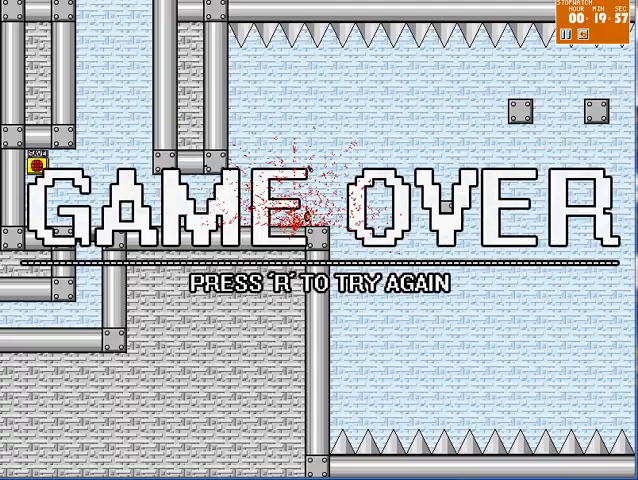
Retry so the Kid respawns on the stone ledge near the save point.
{"action": "key", "text": "r"}
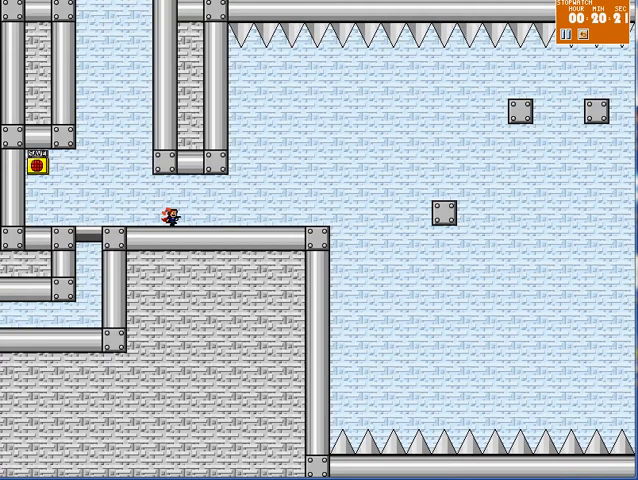
Walk the Kid right to the ledge edge, hopping back and settling near the drop.
{"action": "key", "text": "Right"}
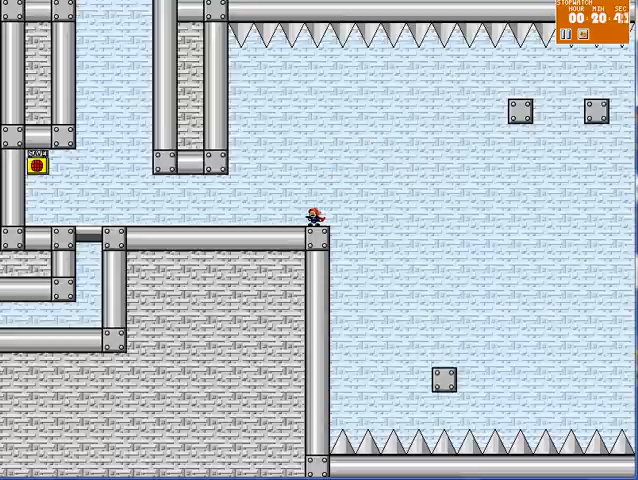
{"action": "key", "text": "Left"}
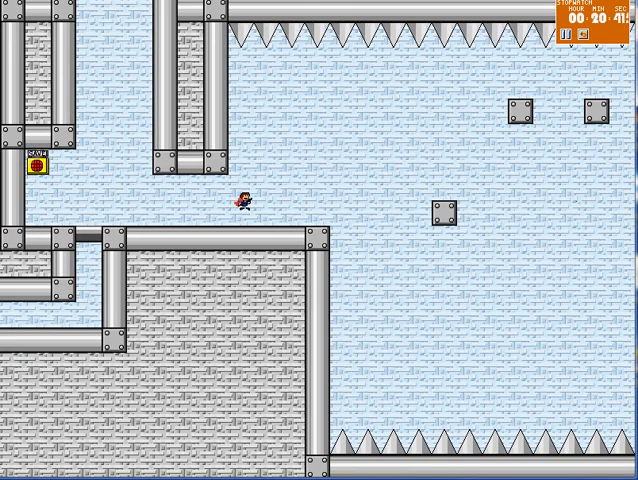
{"action": "key", "text": "Right"}
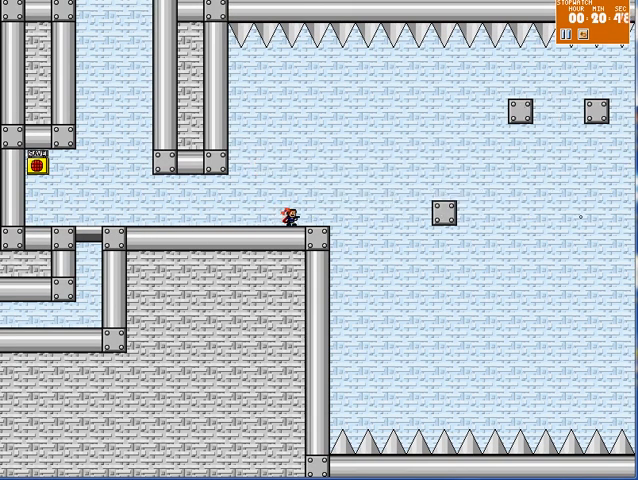